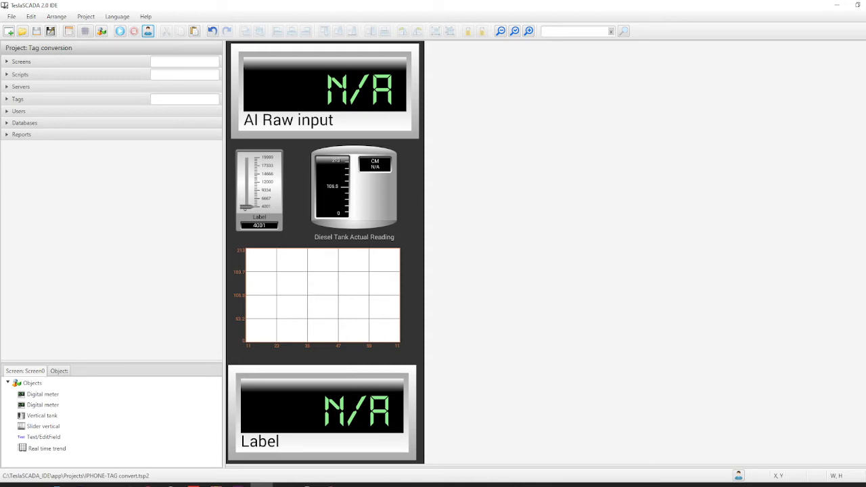
{"action": "mouse_move", "coordinate": [65, 187]}
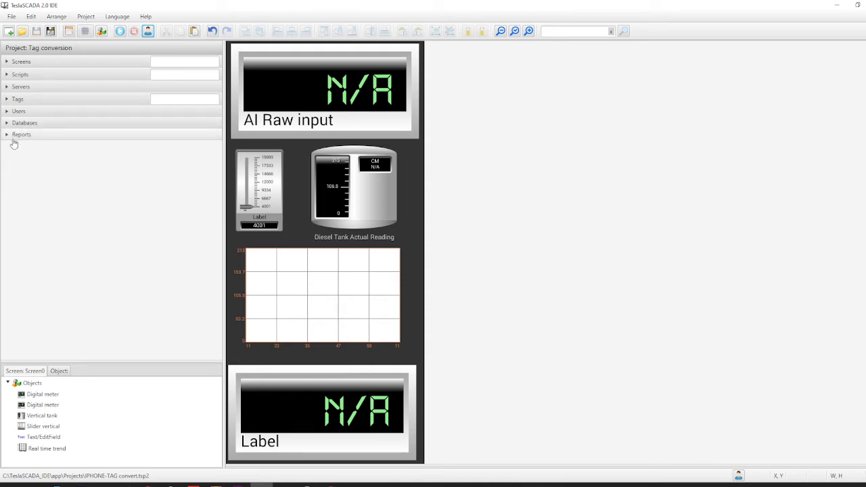
Create Modbus TCP server ModbusServer1 at 192.168.0.101, port 502, 1000 ms polling.
{"action": "left_click", "coordinate": [20, 87]}
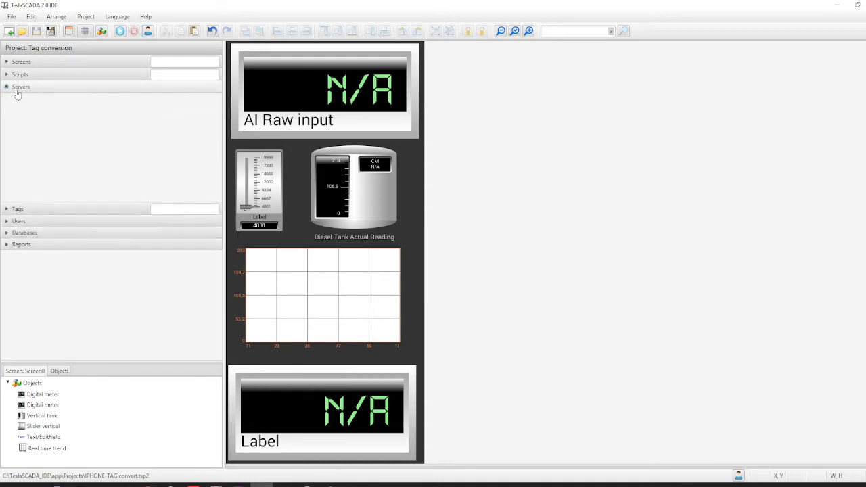
{"action": "right_click", "coordinate": [21, 86]}
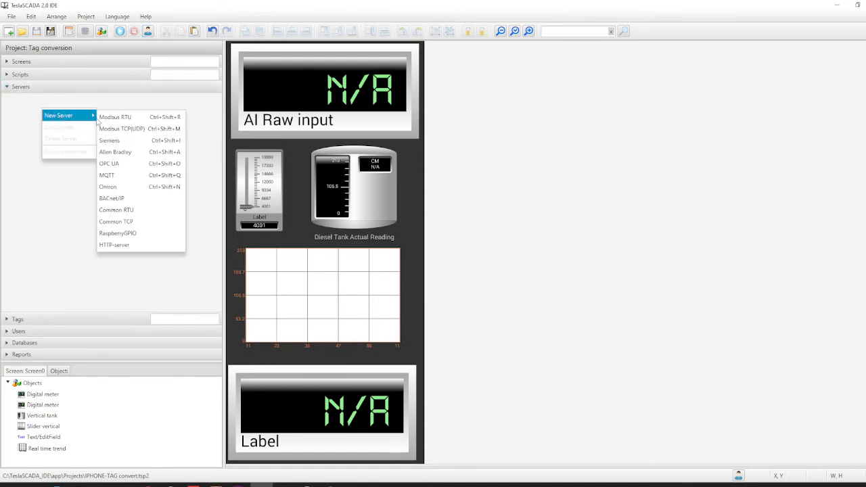
{"action": "mouse_move", "coordinate": [122, 129]}
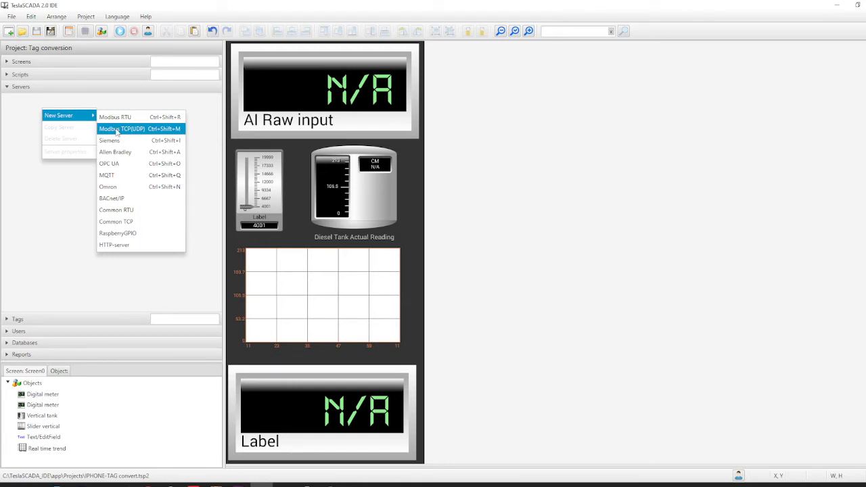
{"action": "left_click", "coordinate": [122, 129]}
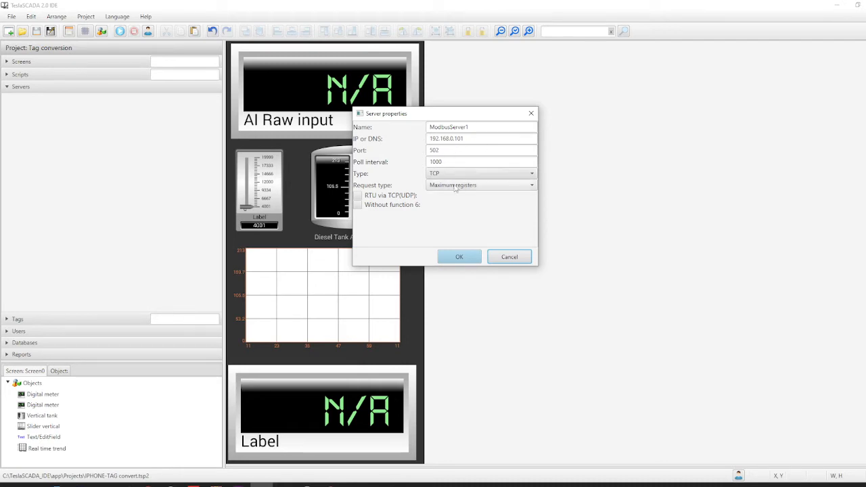
{"action": "mouse_move", "coordinate": [477, 190]}
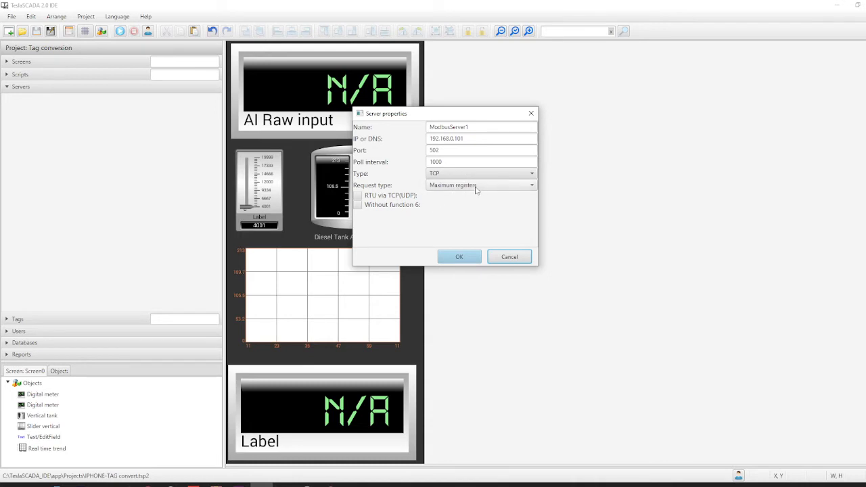
{"action": "mouse_move", "coordinate": [481, 195]}
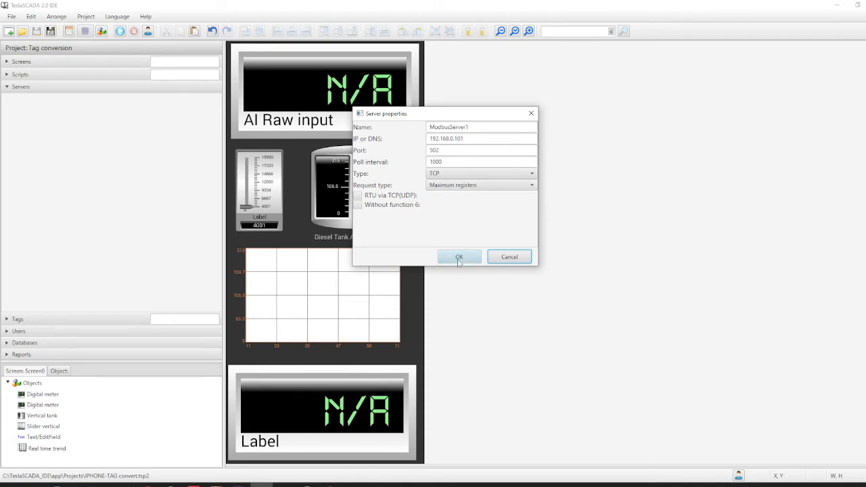
{"action": "left_click", "coordinate": [458, 257]}
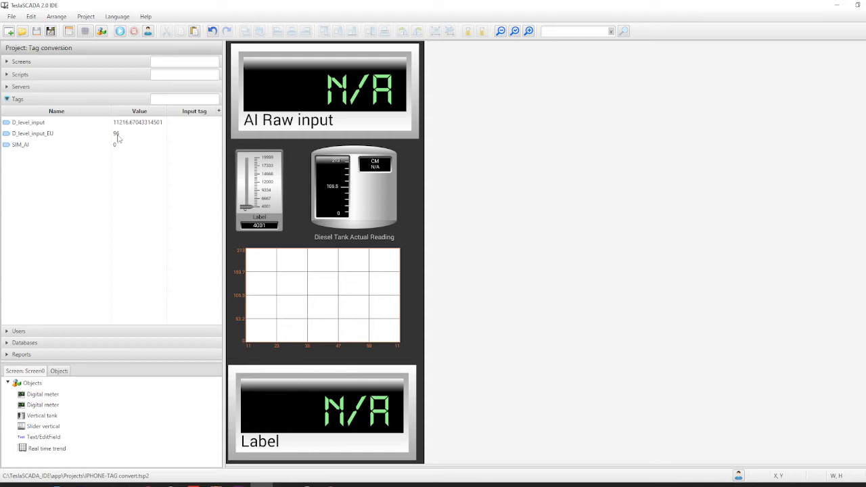
{"action": "mouse_move", "coordinate": [121, 138]}
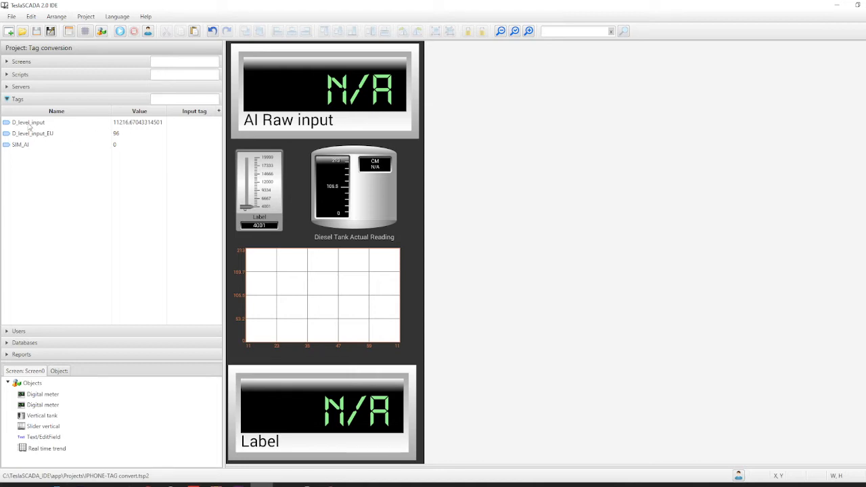
Review D_level_input's General, Scaling and History settings and cancel without changes.
{"action": "double_click", "coordinate": [29, 122]}
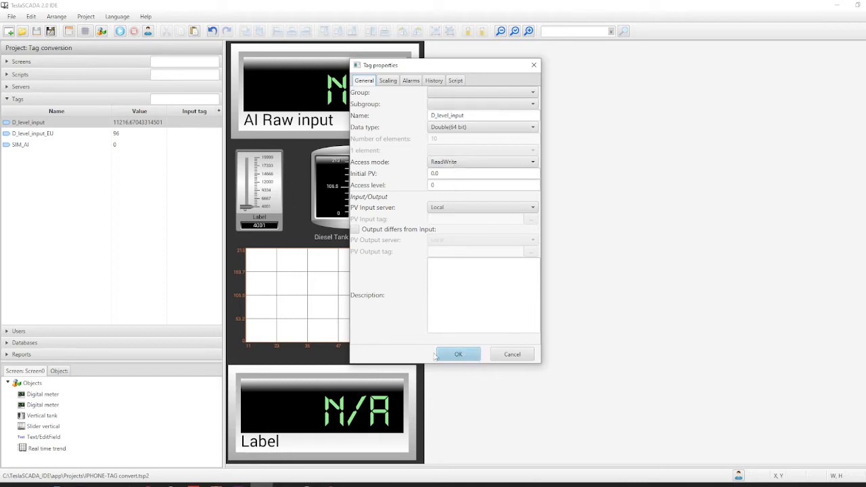
{"action": "left_click", "coordinate": [387, 80]}
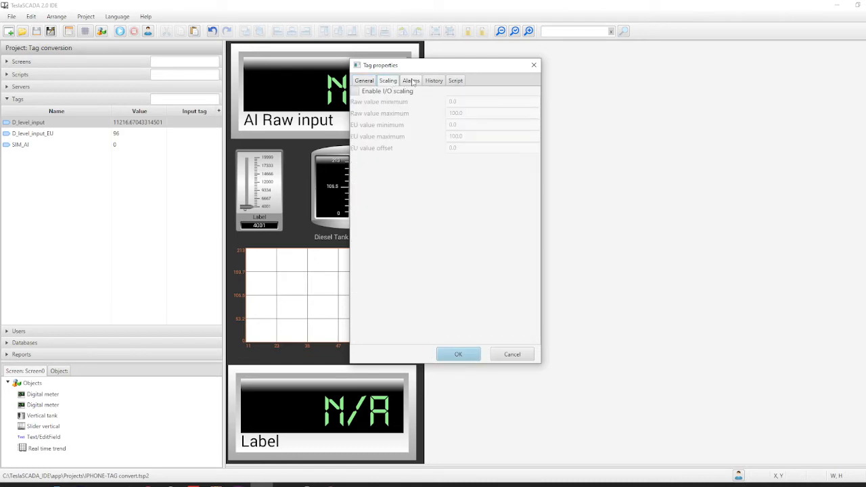
{"action": "left_click", "coordinate": [433, 80]}
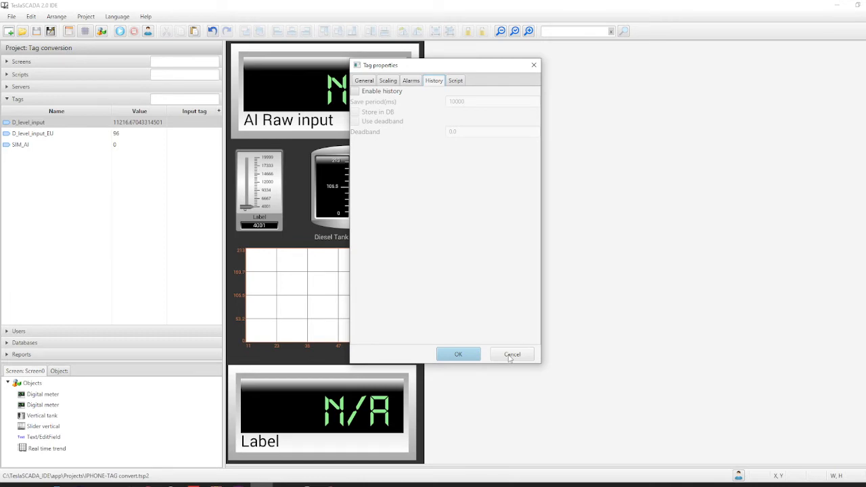
{"action": "left_click", "coordinate": [511, 355]}
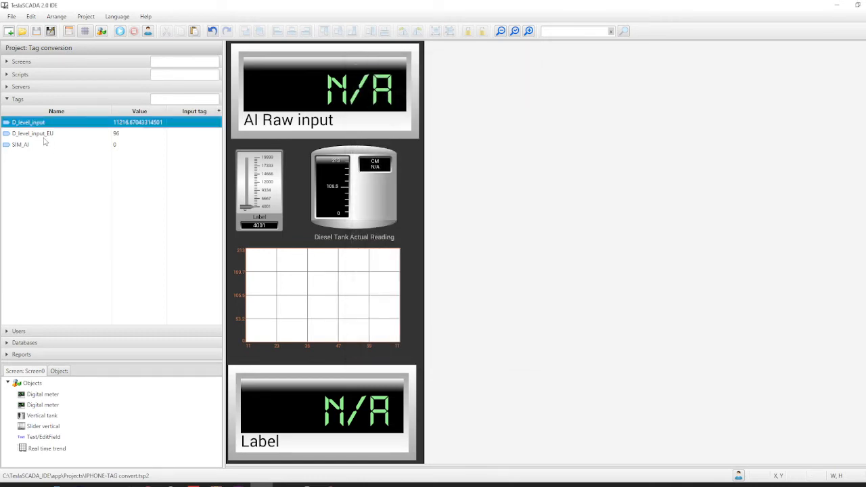
Review D_level_input_EU's general and scaling settings in its Tag properties.
{"action": "left_click", "coordinate": [32, 134]}
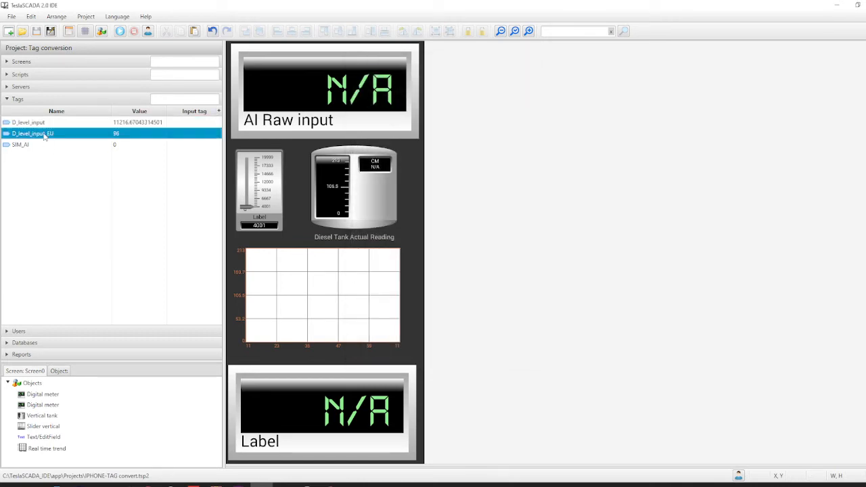
{"action": "double_click", "coordinate": [33, 134]}
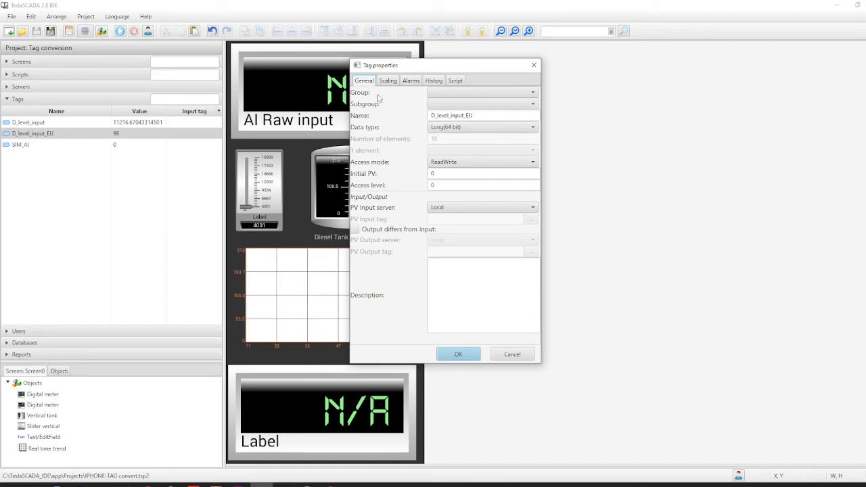
{"action": "mouse_move", "coordinate": [413, 170]}
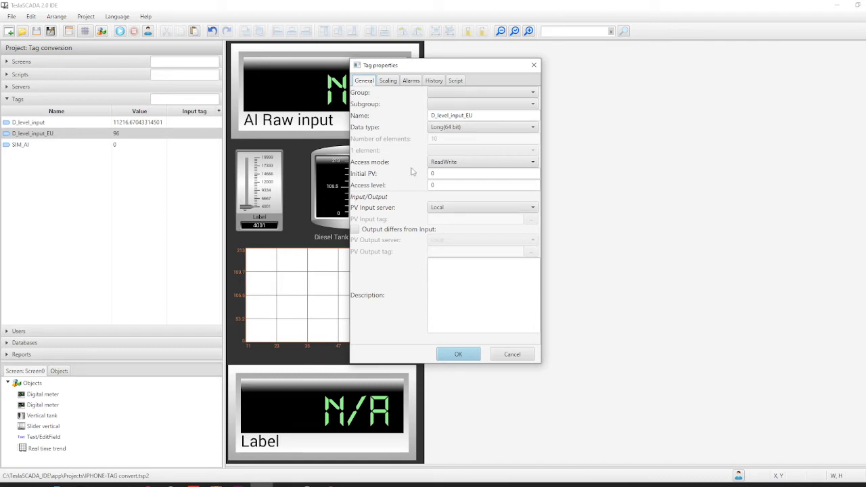
{"action": "mouse_move", "coordinate": [59, 142]}
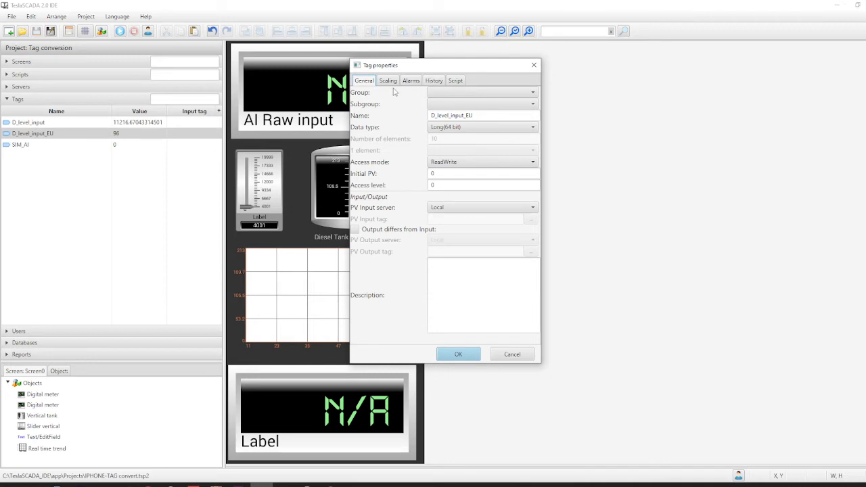
{"action": "left_click", "coordinate": [387, 81]}
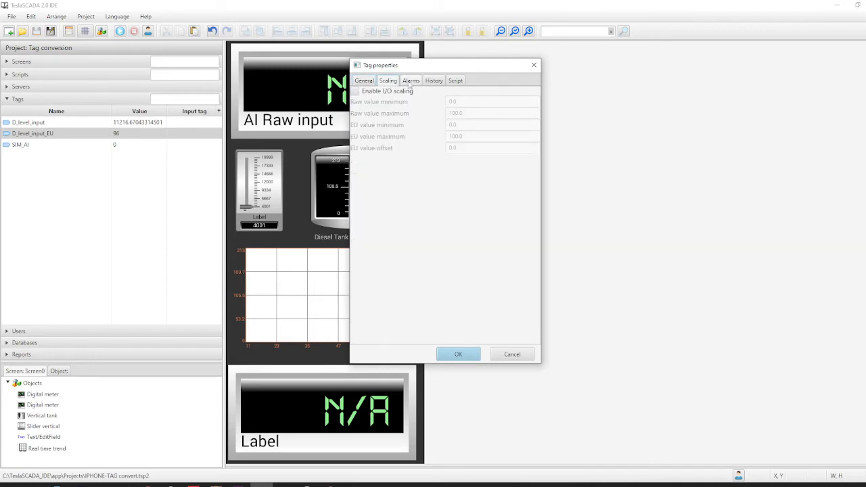
{"action": "left_click", "coordinate": [433, 80]}
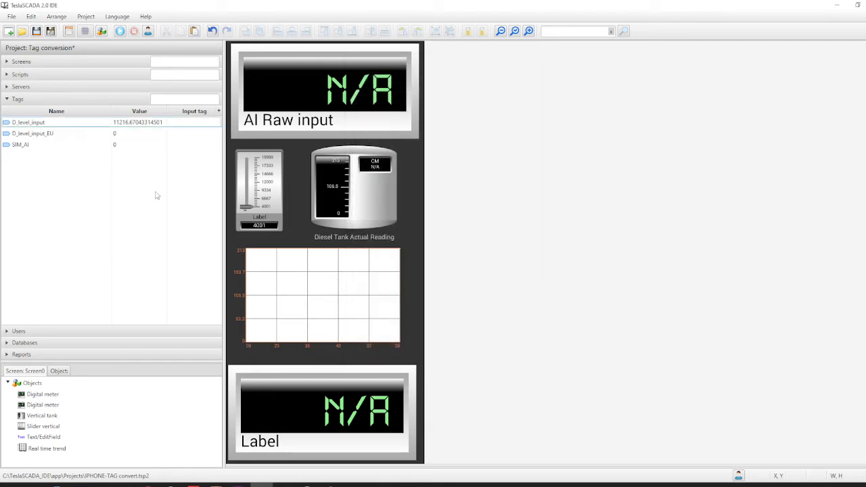
{"action": "left_click", "coordinate": [21, 143]}
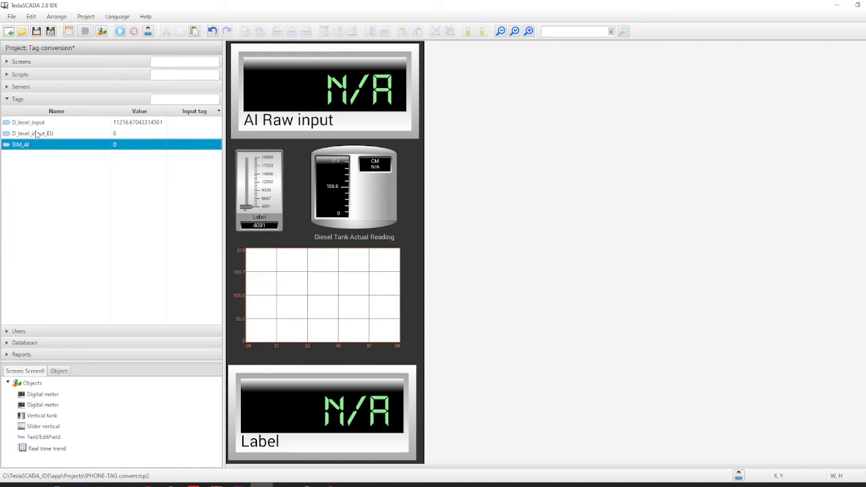
{"action": "double_click", "coordinate": [27, 122]}
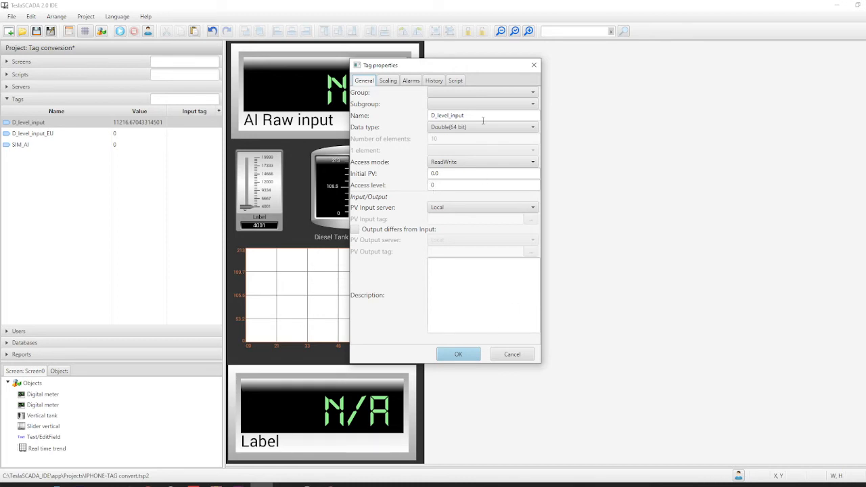
{"action": "left_click", "coordinate": [511, 355]}
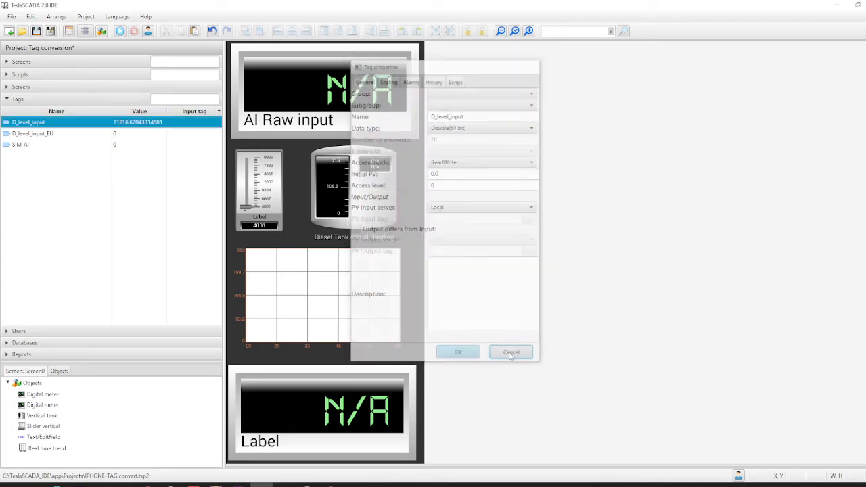
{"action": "left_click", "coordinate": [511, 352]}
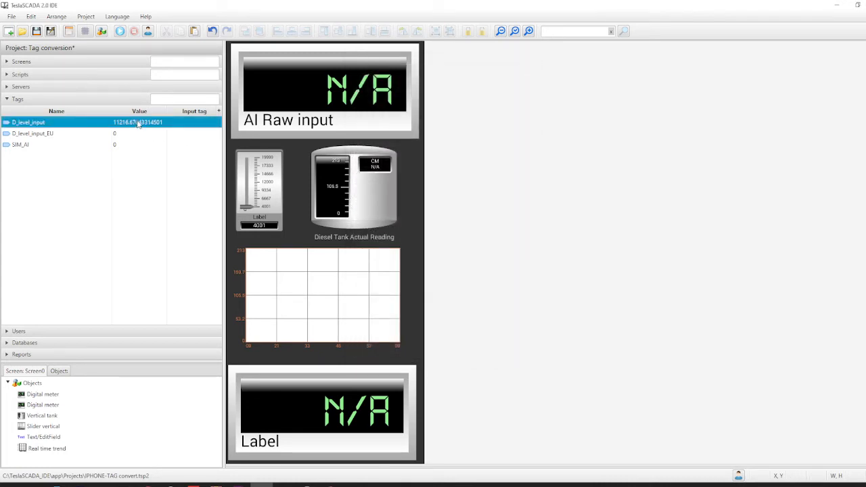
{"action": "right_click", "coordinate": [136, 122]}
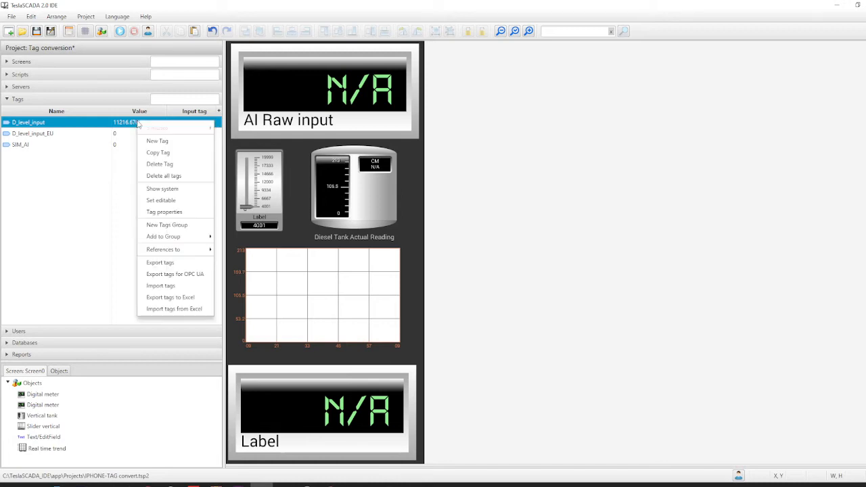
{"action": "mouse_move", "coordinate": [162, 189]}
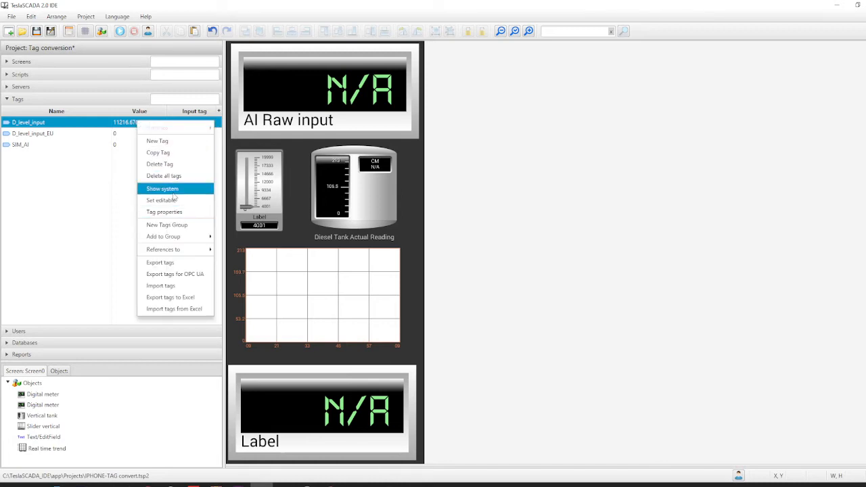
{"action": "left_click", "coordinate": [164, 211]}
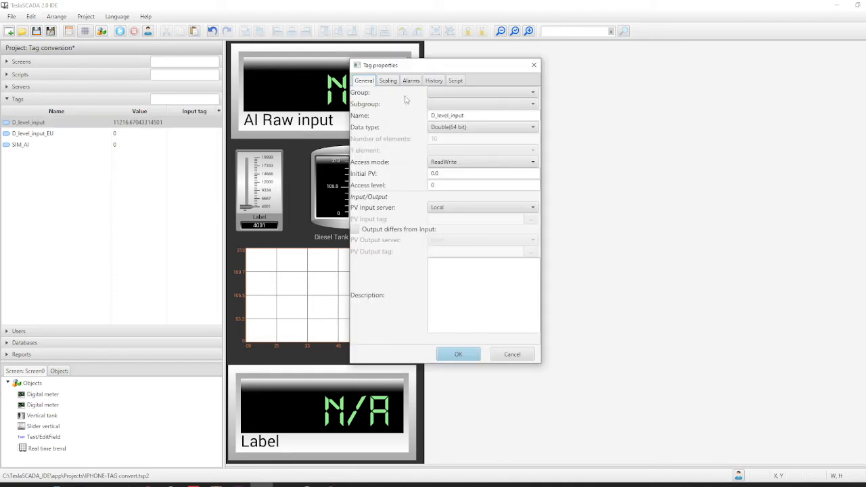
{"action": "left_click", "coordinate": [457, 355]}
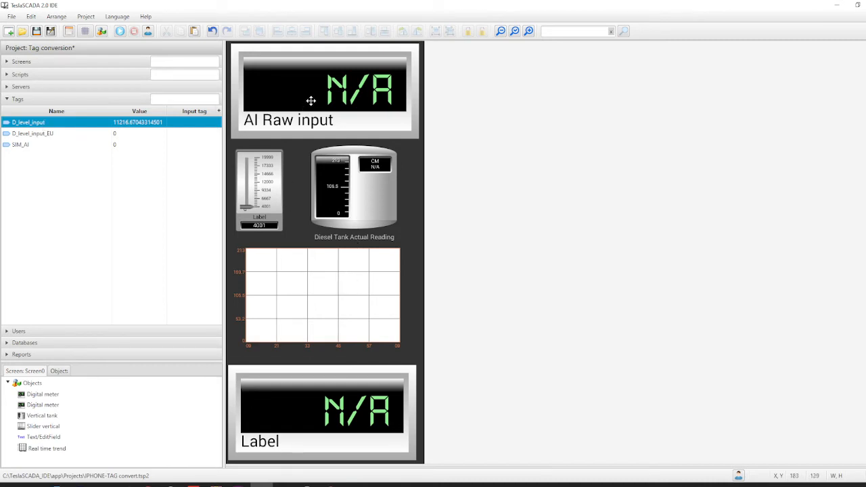
{"action": "double_click", "coordinate": [325, 88]}
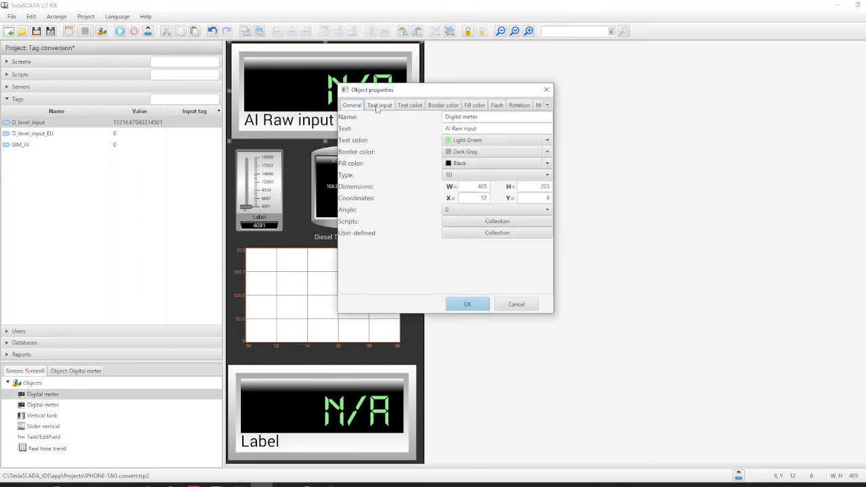
{"action": "left_click", "coordinate": [379, 106]}
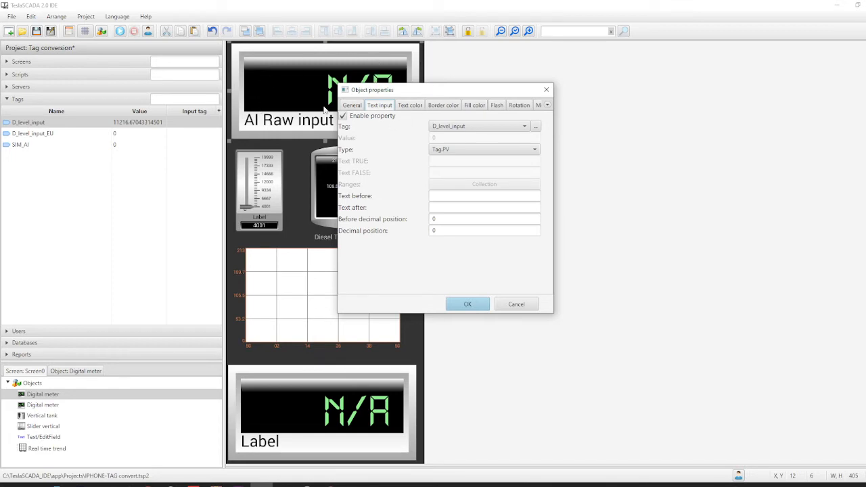
{"action": "mouse_move", "coordinate": [471, 122]}
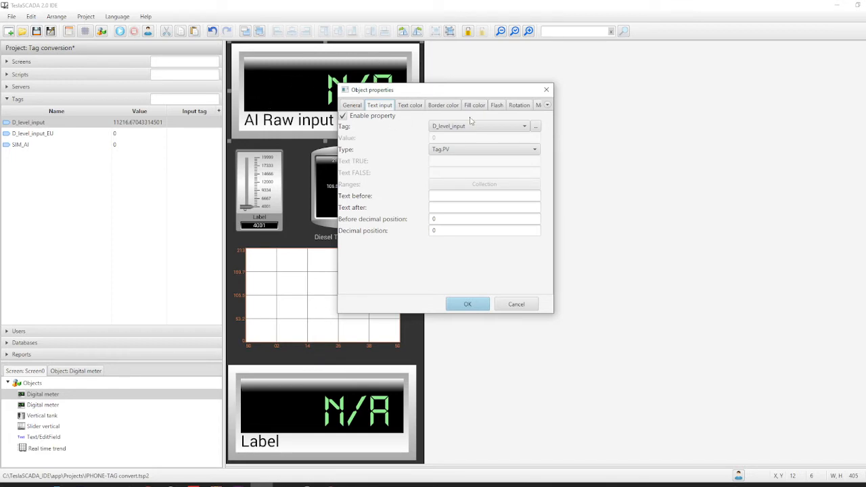
{"action": "left_click", "coordinate": [352, 106]}
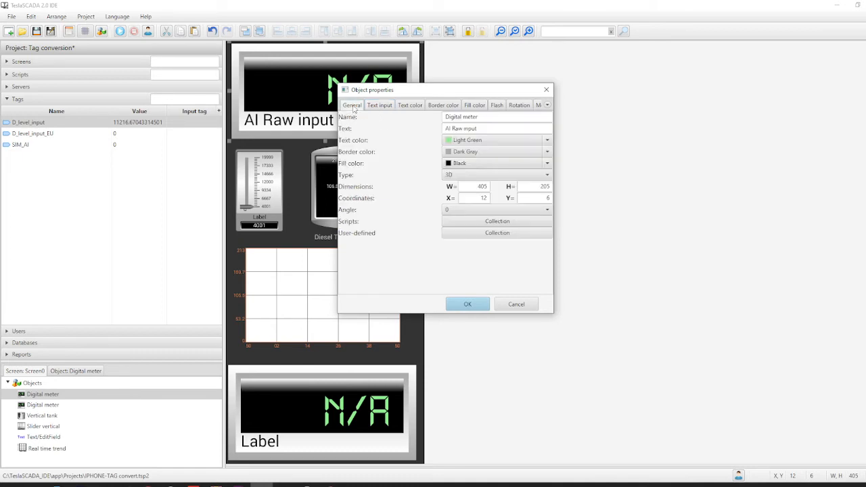
{"action": "left_click", "coordinate": [379, 106]}
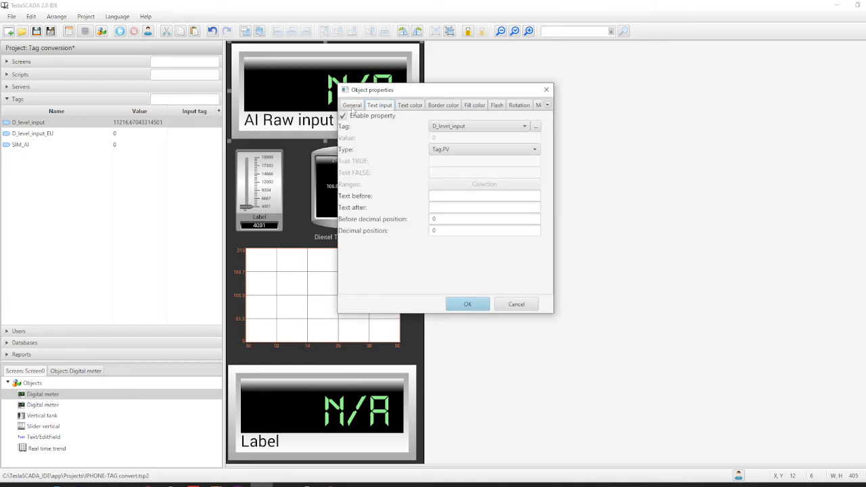
{"action": "left_click", "coordinate": [467, 303]}
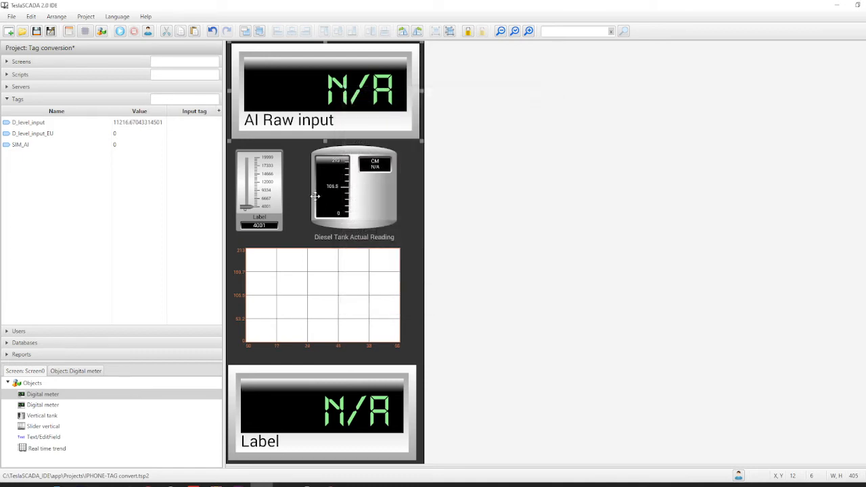
{"action": "double_click", "coordinate": [260, 189]}
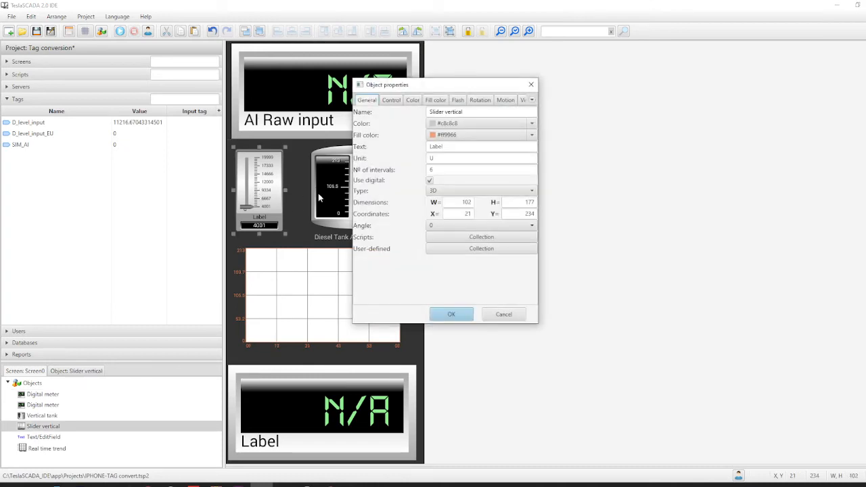
{"action": "mouse_move", "coordinate": [264, 233]}
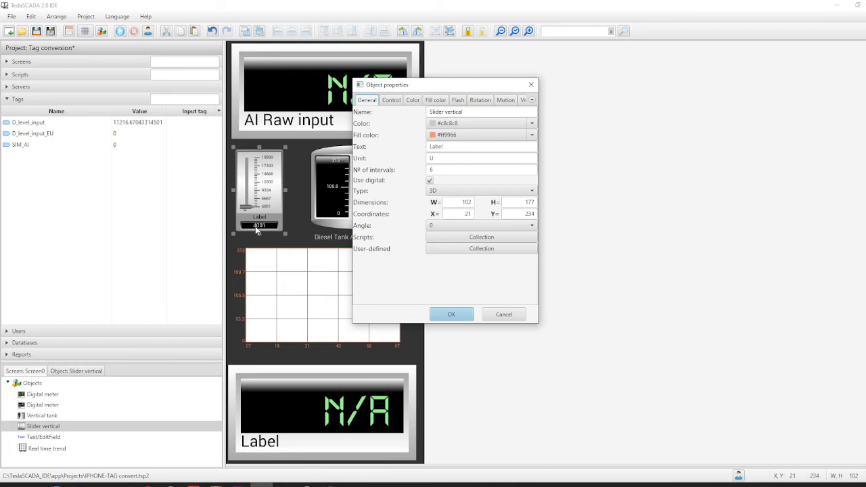
{"action": "mouse_move", "coordinate": [252, 230]}
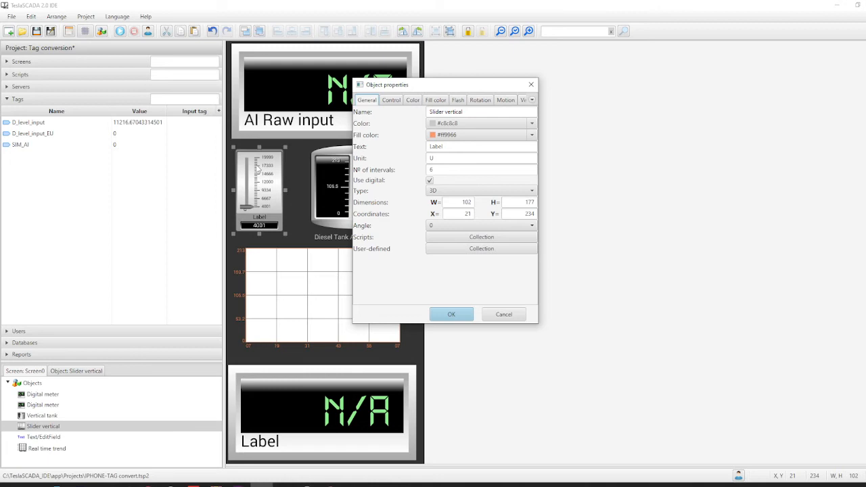
{"action": "mouse_move", "coordinate": [261, 100]}
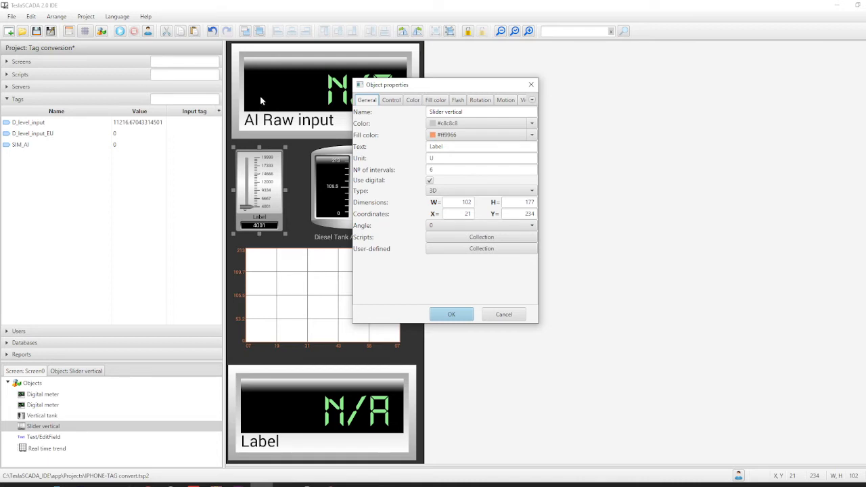
{"action": "left_click", "coordinate": [452, 314]}
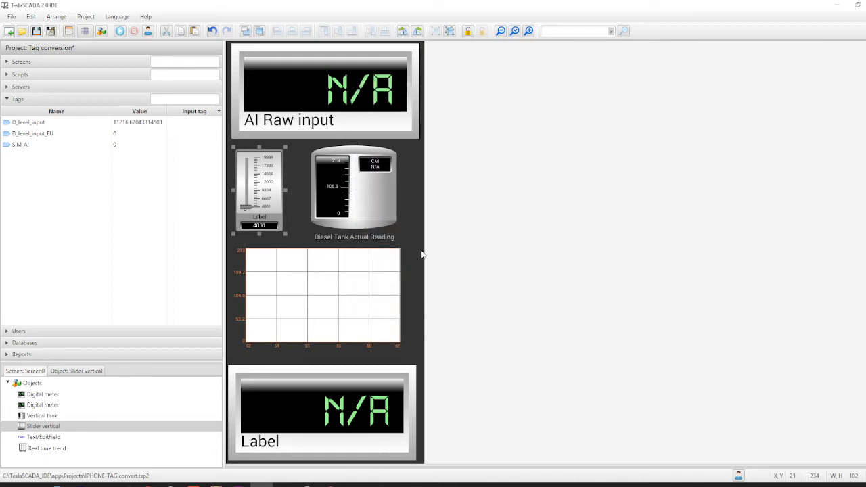
{"action": "left_click", "coordinate": [354, 190]}
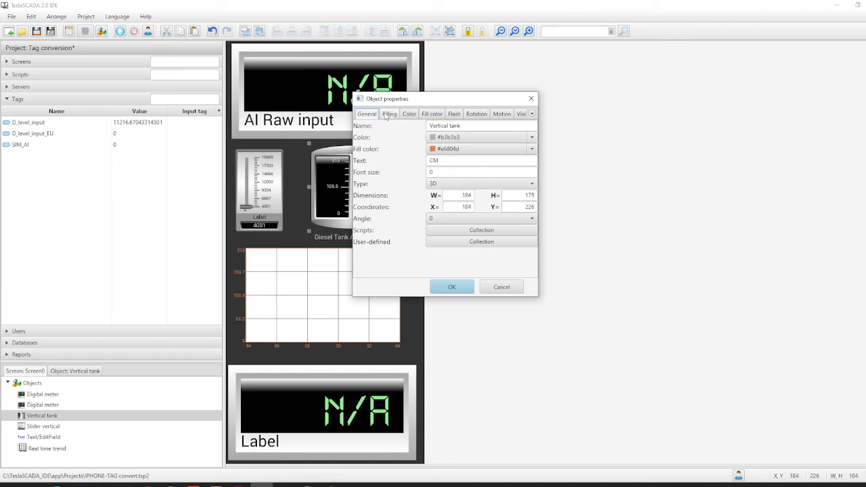
{"action": "left_click", "coordinate": [390, 113]}
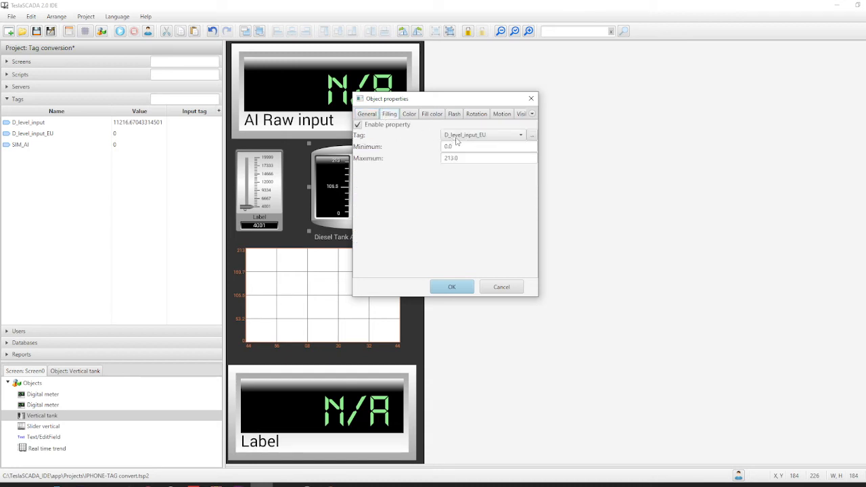
{"action": "mouse_move", "coordinate": [477, 142]}
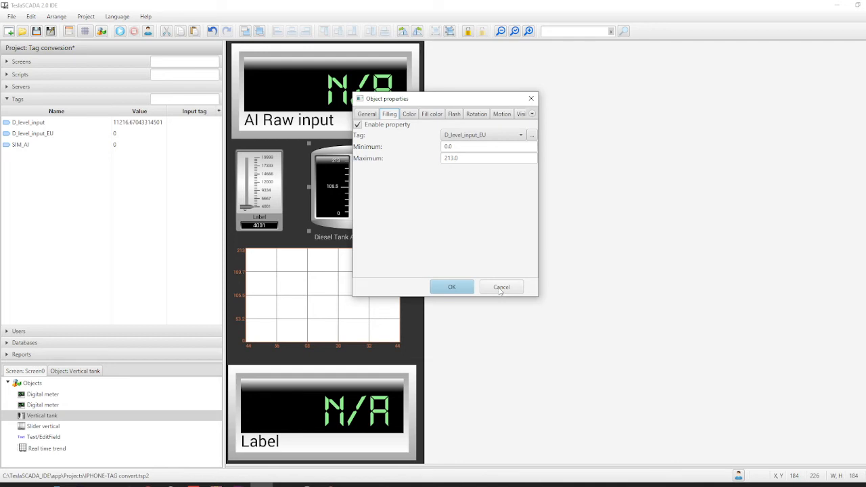
{"action": "left_click", "coordinate": [501, 287]}
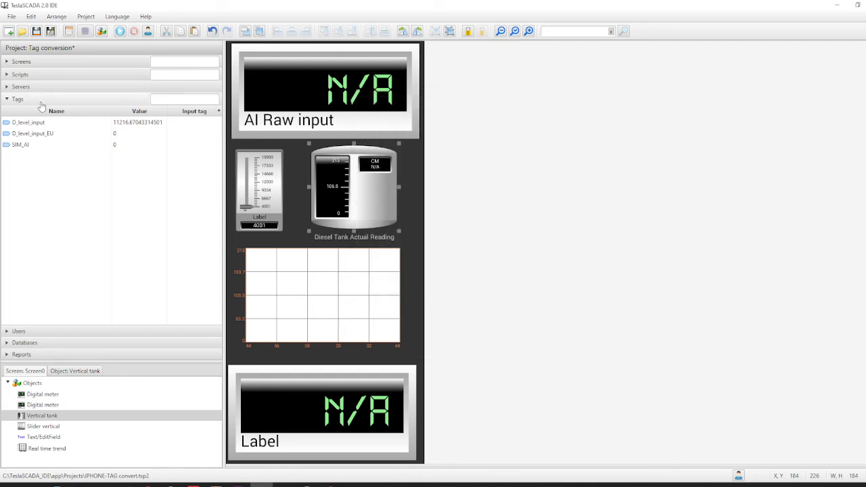
View the Tag convert script scaling D_level_input into D_level_input_EU, then show the screens list.
{"action": "left_click", "coordinate": [20, 75]}
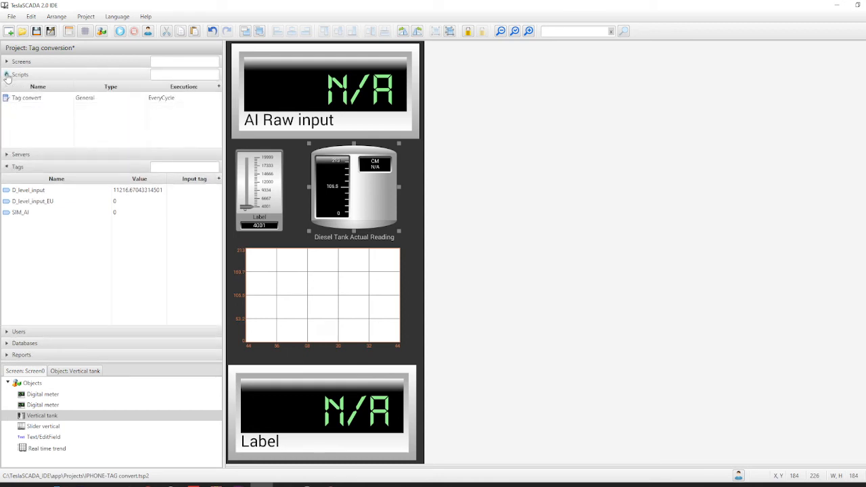
{"action": "left_click", "coordinate": [7, 75]}
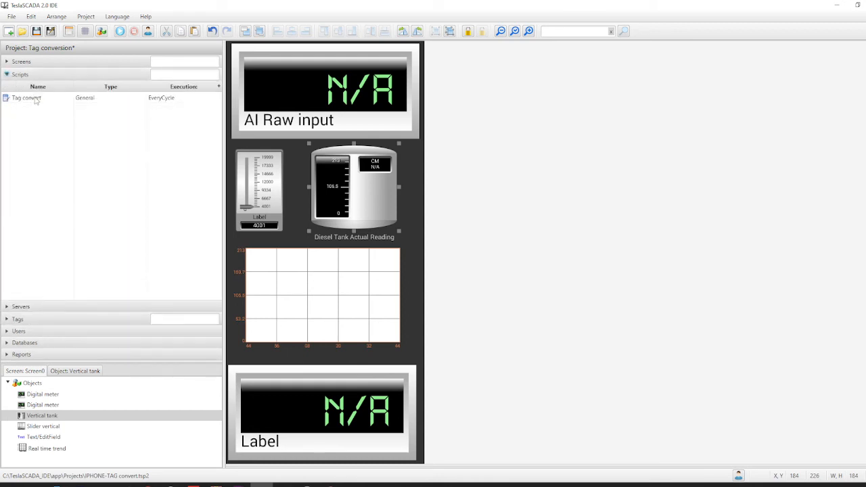
{"action": "double_click", "coordinate": [27, 98]}
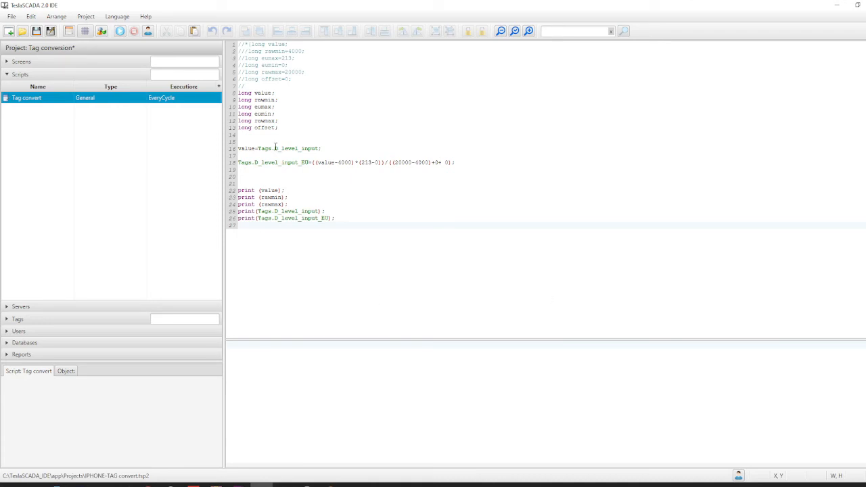
{"action": "mouse_move", "coordinate": [449, 241]}
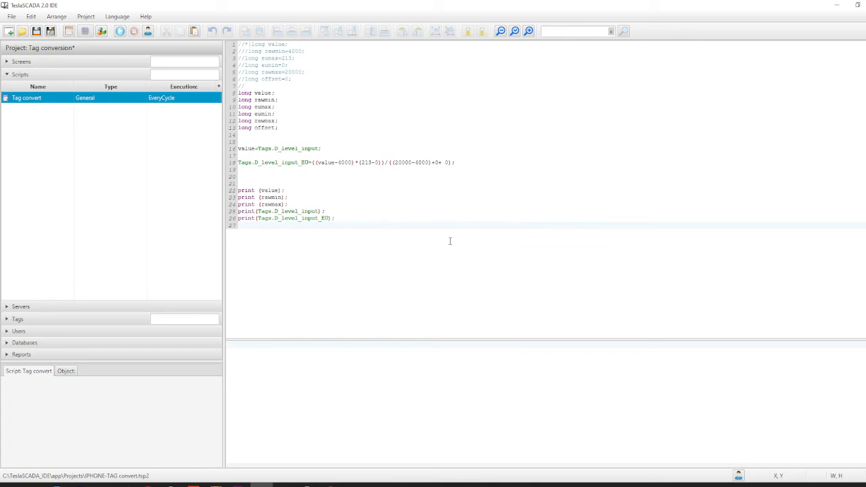
{"action": "mouse_move", "coordinate": [290, 111]}
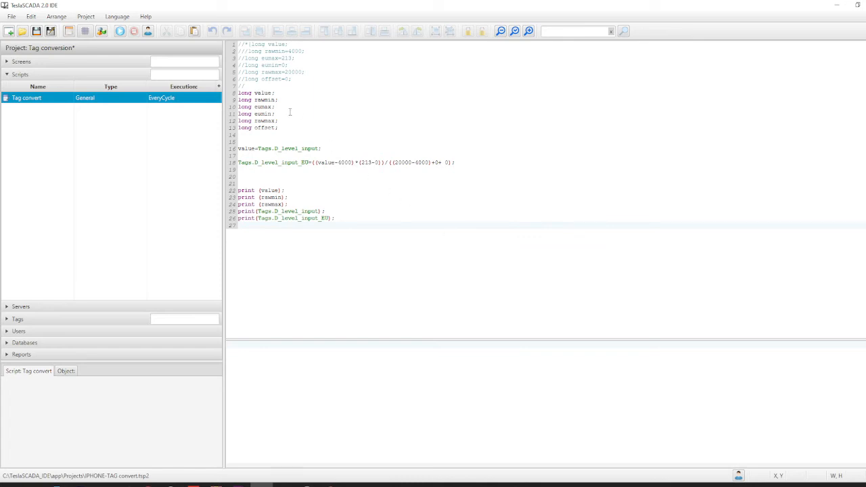
{"action": "mouse_move", "coordinate": [278, 105]}
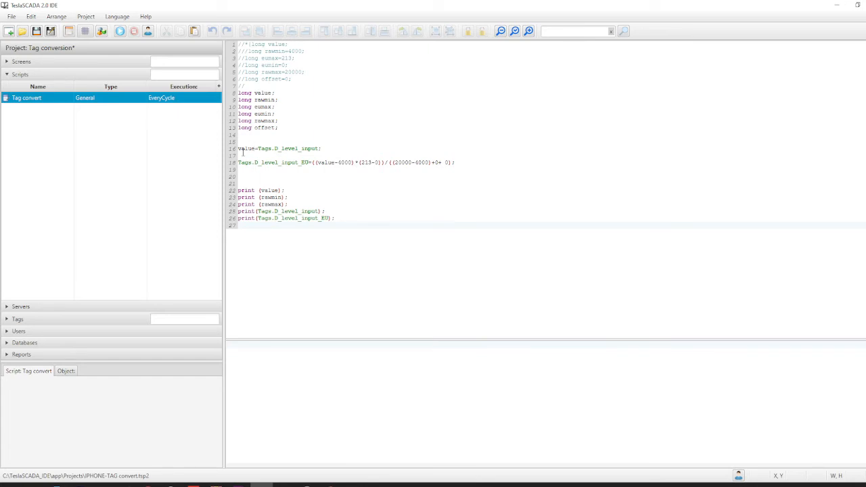
{"action": "mouse_move", "coordinate": [244, 92]}
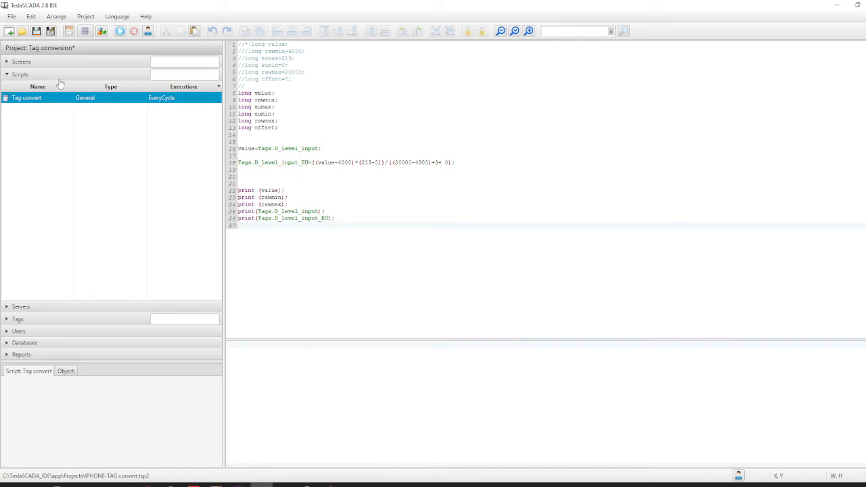
{"action": "left_click", "coordinate": [22, 62]}
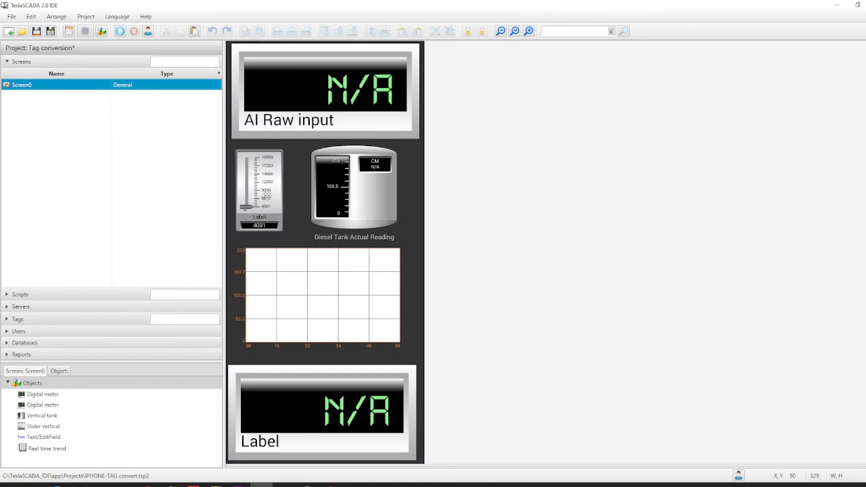
Select the Tag convert script under Scripts and bring it into the script editor.
{"action": "left_click", "coordinate": [20, 75]}
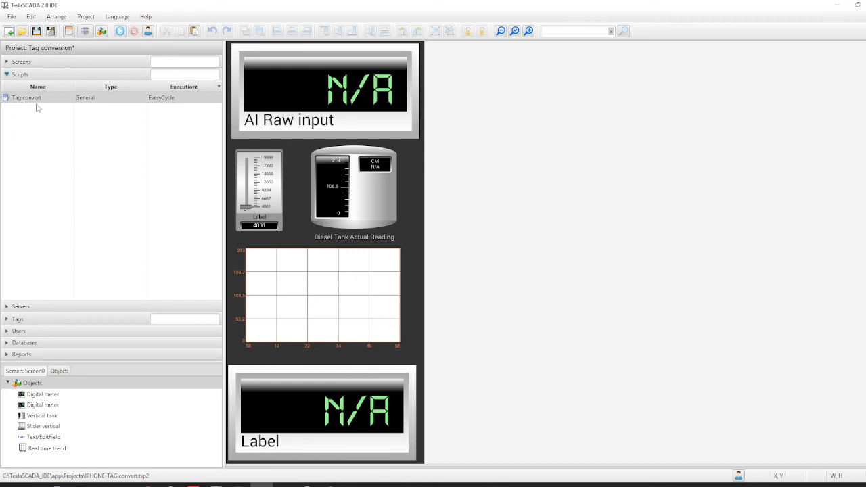
{"action": "left_click", "coordinate": [27, 97]}
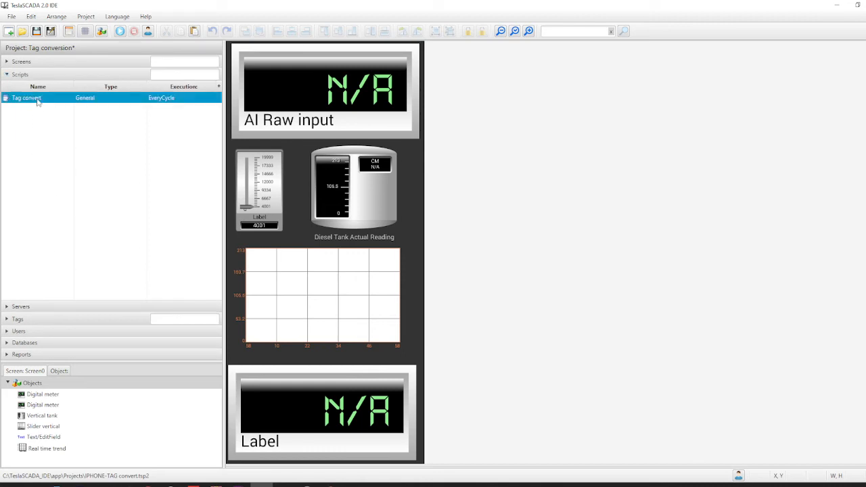
{"action": "left_click", "coordinate": [20, 74]}
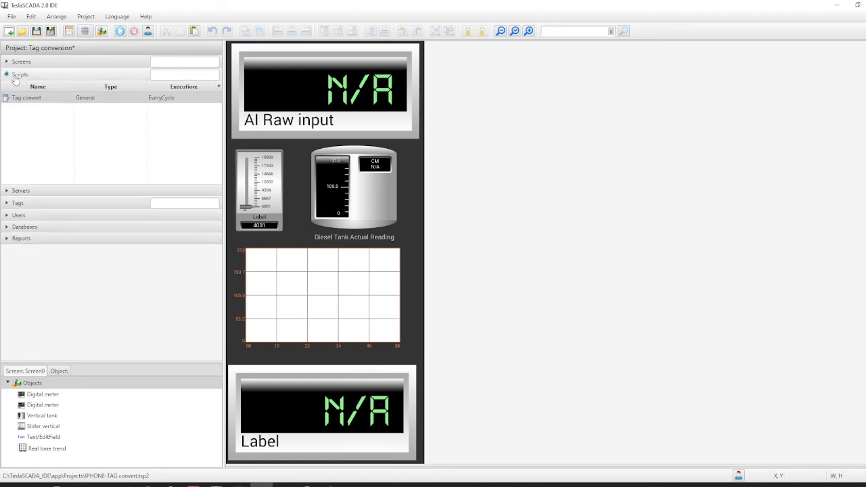
{"action": "left_click", "coordinate": [20, 74]}
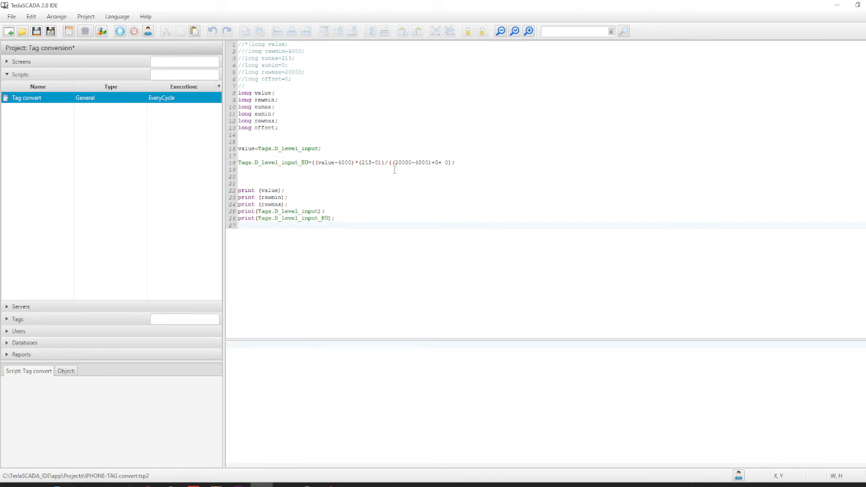
{"action": "mouse_move", "coordinate": [387, 173]}
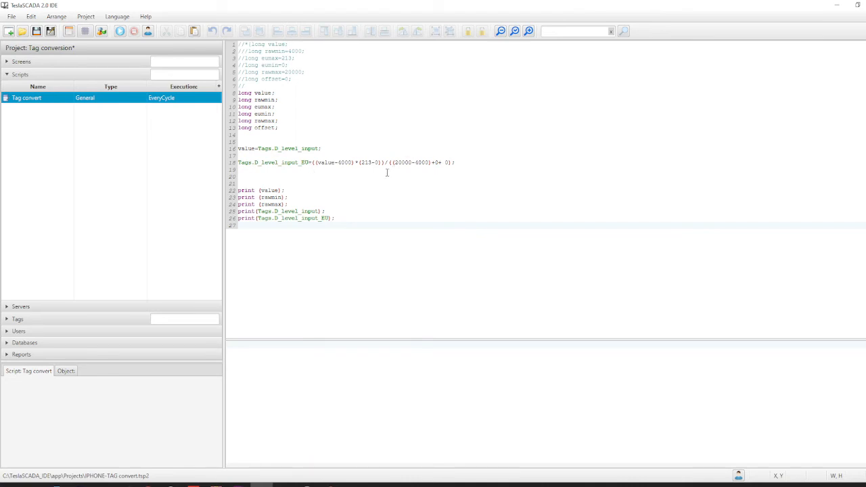
{"action": "mouse_move", "coordinate": [376, 179]}
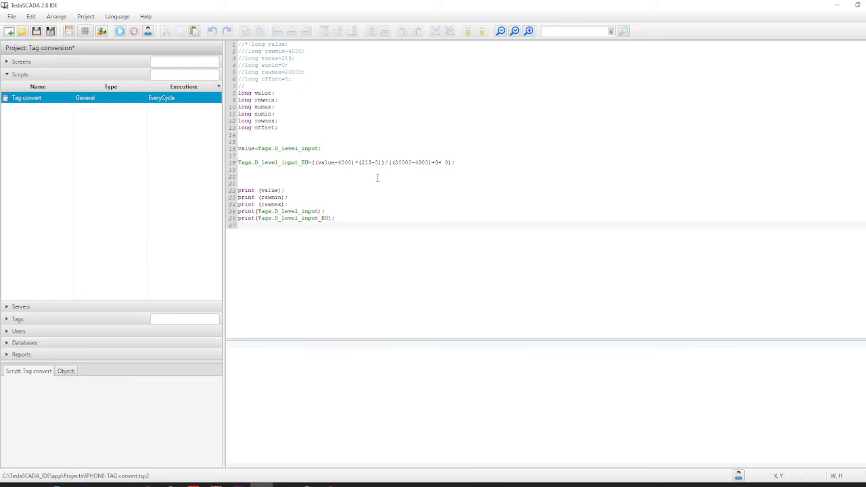
{"action": "mouse_move", "coordinate": [371, 170]}
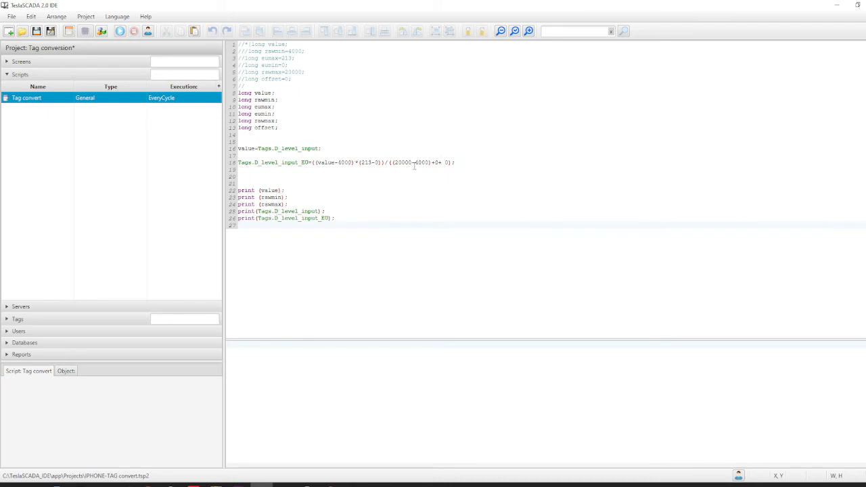
{"action": "mouse_move", "coordinate": [215, 169]}
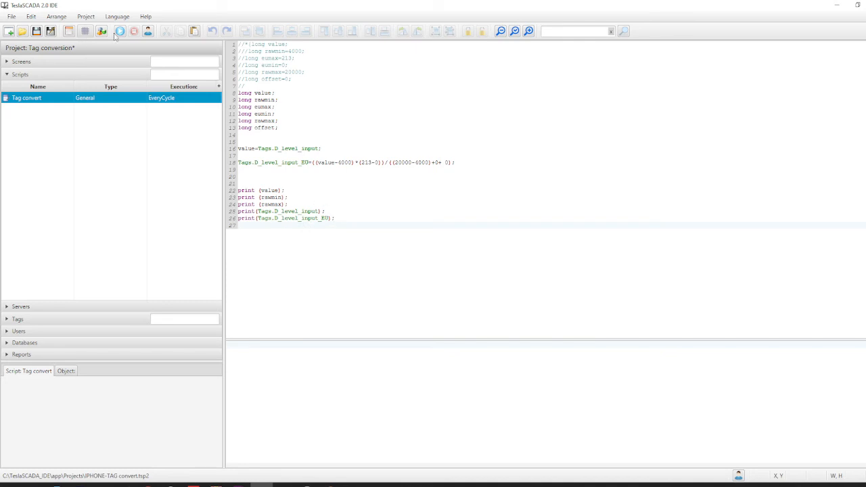
Compile the Tag convert script, read the printed level values, and return to Screen0.
{"action": "left_click", "coordinate": [119, 31]}
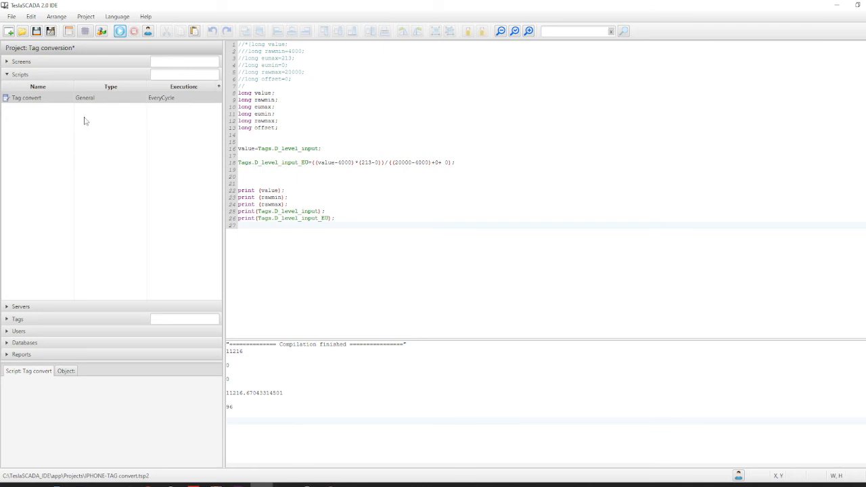
{"action": "mouse_move", "coordinate": [49, 92]}
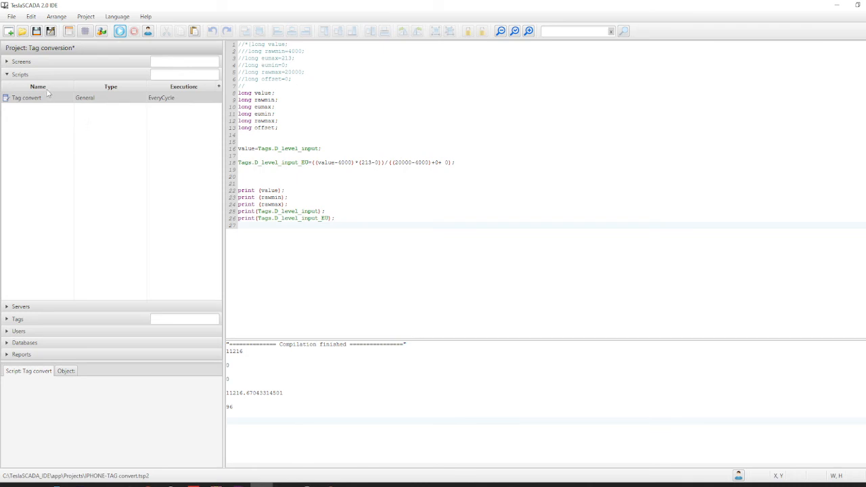
{"action": "left_click", "coordinate": [22, 62]}
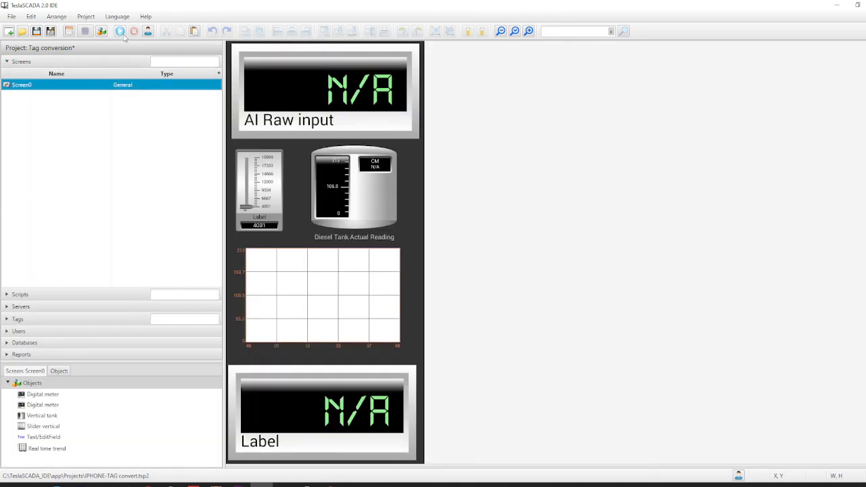
{"action": "left_click", "coordinate": [134, 31]}
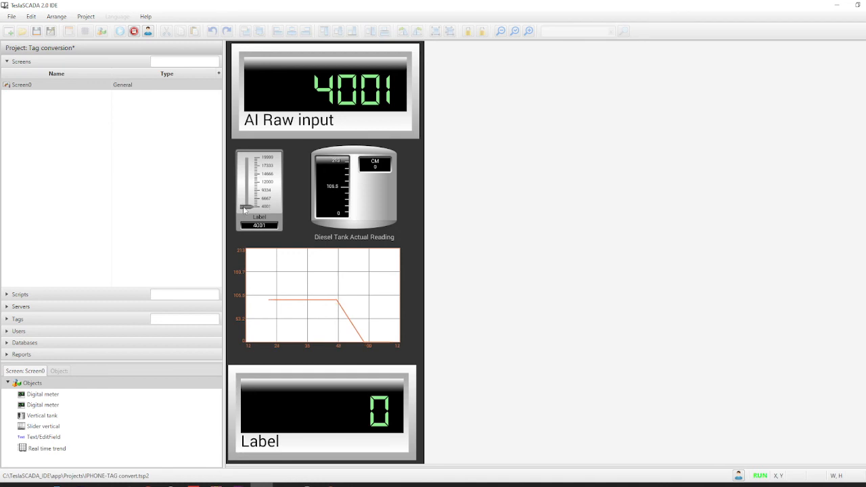
{"action": "left_click_drag", "start_coordinate": [246, 210], "coordinate": [247, 189]}
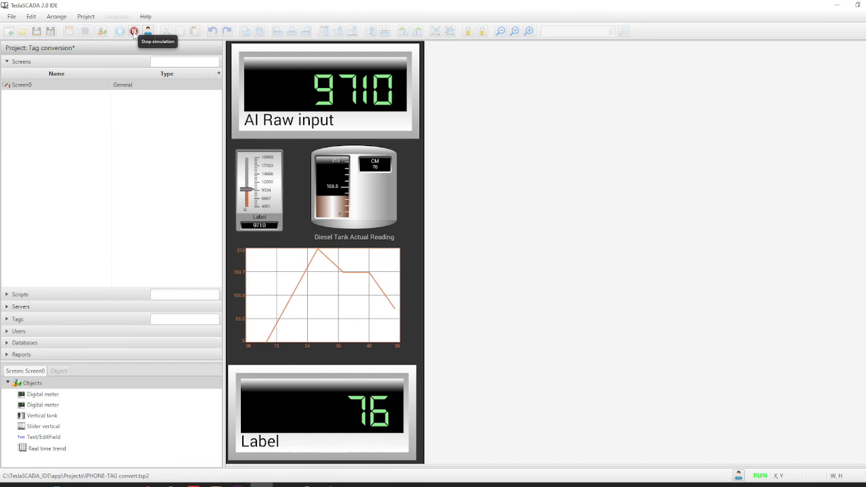
{"action": "left_click", "coordinate": [134, 31]}
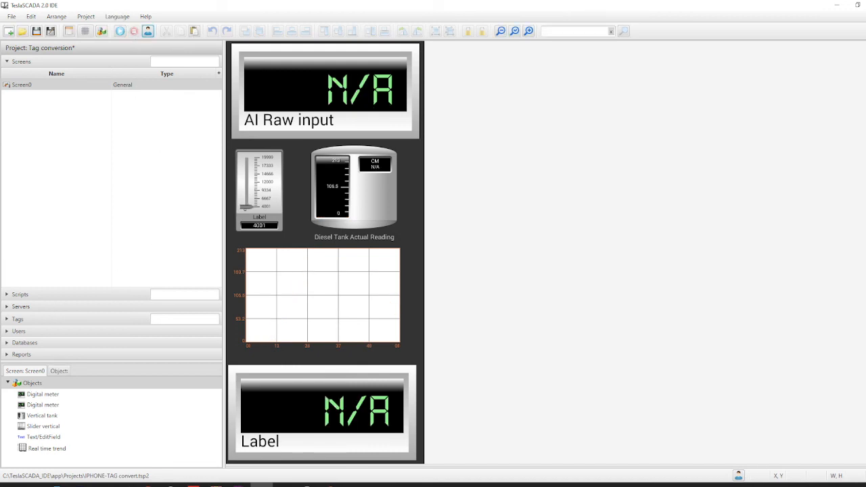
Run the project in TeslaSCADA2 Runtime and lower the raw diesel input via the slider.
{"action": "left_click", "coordinate": [133, 31]}
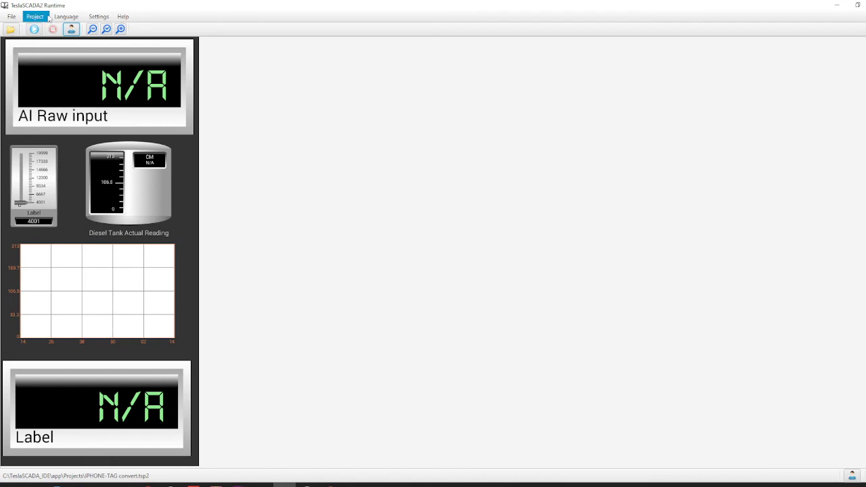
{"action": "left_click", "coordinate": [53, 29]}
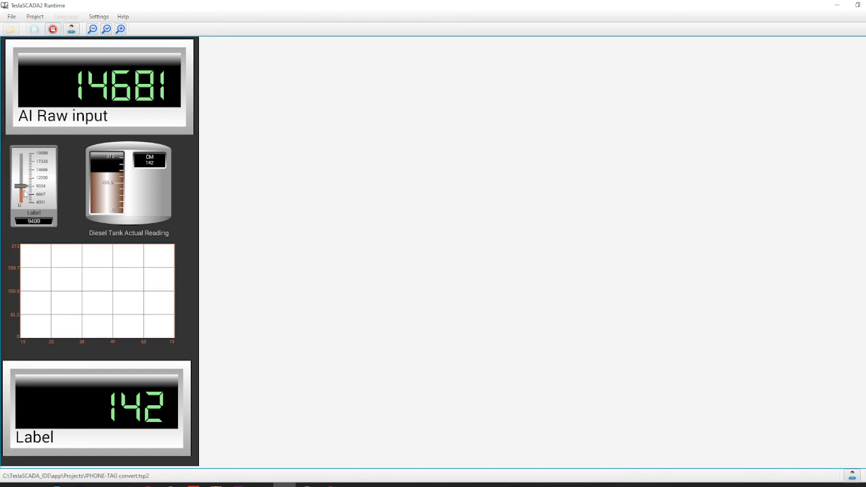
{"action": "left_click_drag", "start_coordinate": [26, 194], "coordinate": [25, 201]}
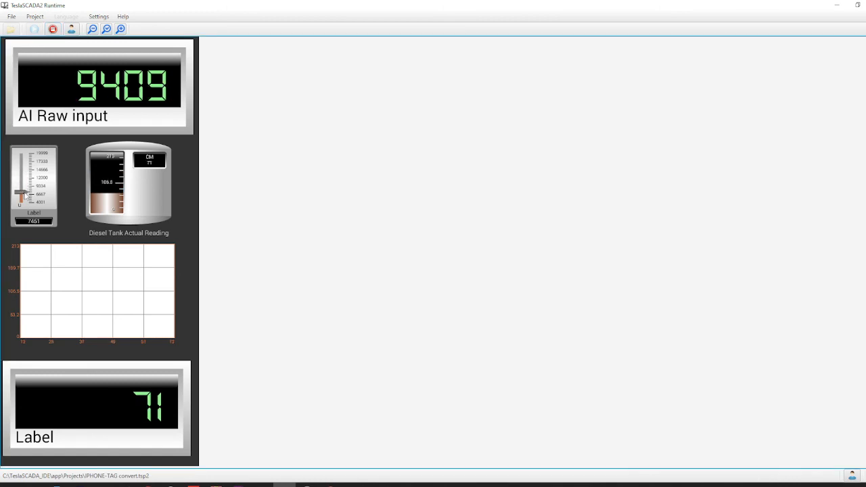